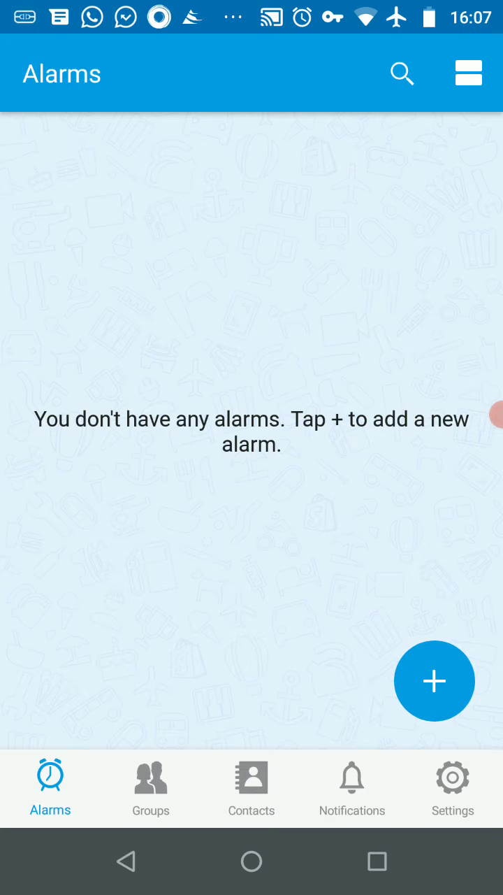
Start a new personal alarm and begin its title with 'Change'
{"action": "left_click", "coordinate": [433, 680]}
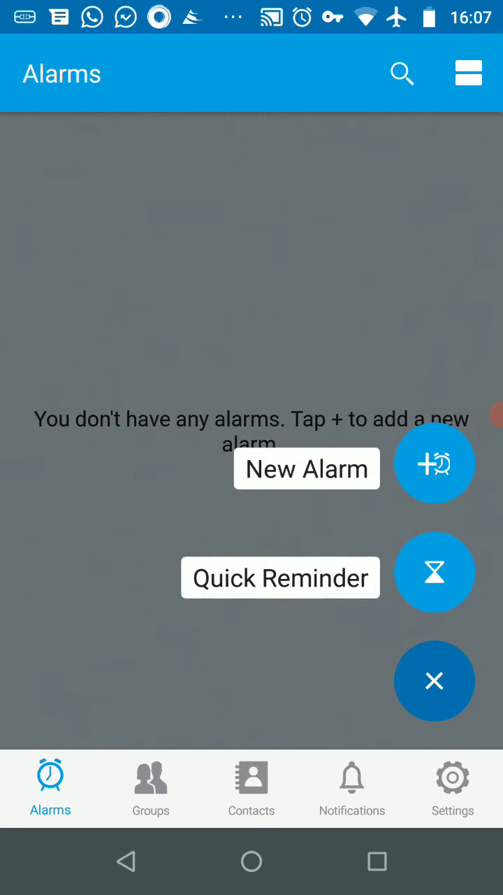
{"action": "left_click", "coordinate": [433, 461]}
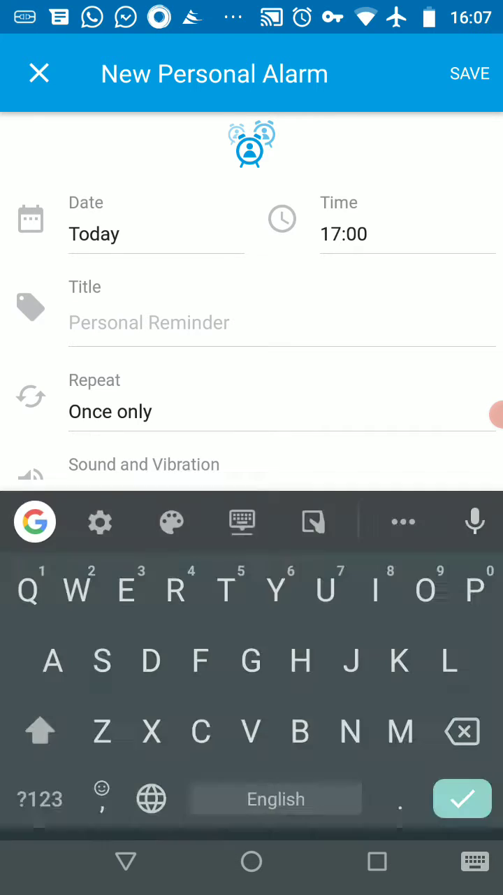
{"action": "type", "text": "Change"}
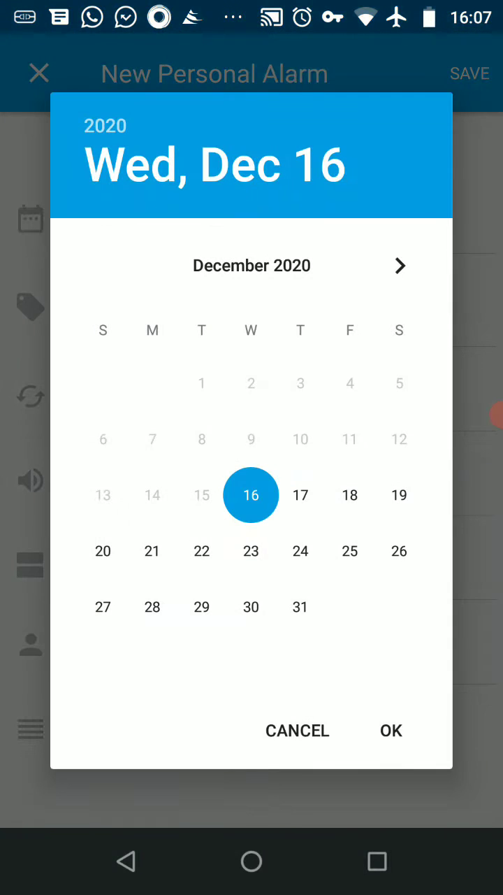
Date the alarm Saturday 2 January 2021 at 8:00
{"action": "left_click", "coordinate": [399, 265]}
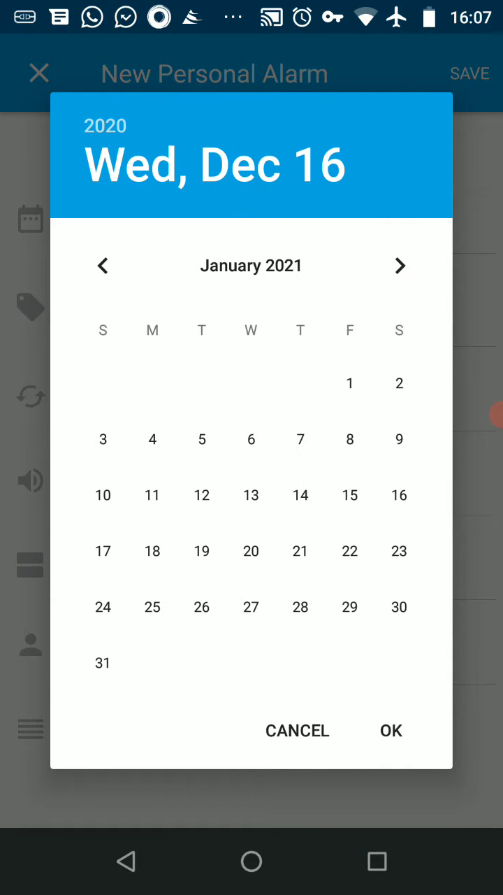
{"action": "left_click", "coordinate": [400, 383]}
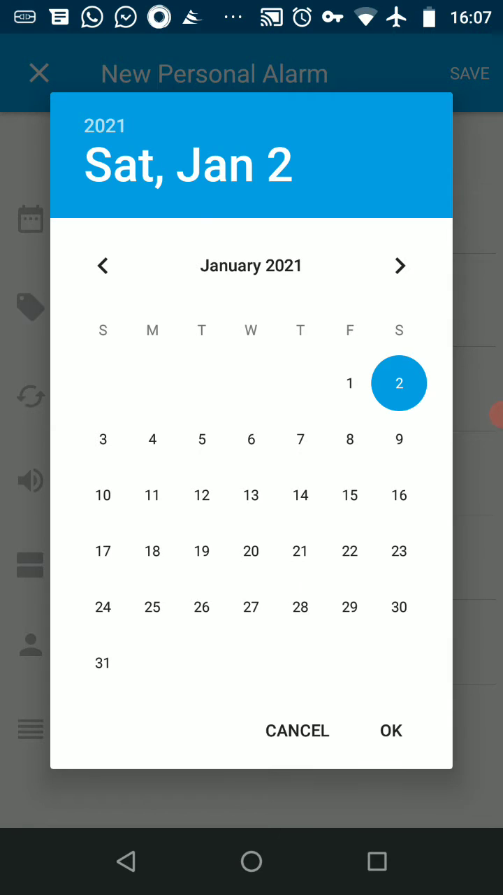
{"action": "left_click", "coordinate": [392, 729]}
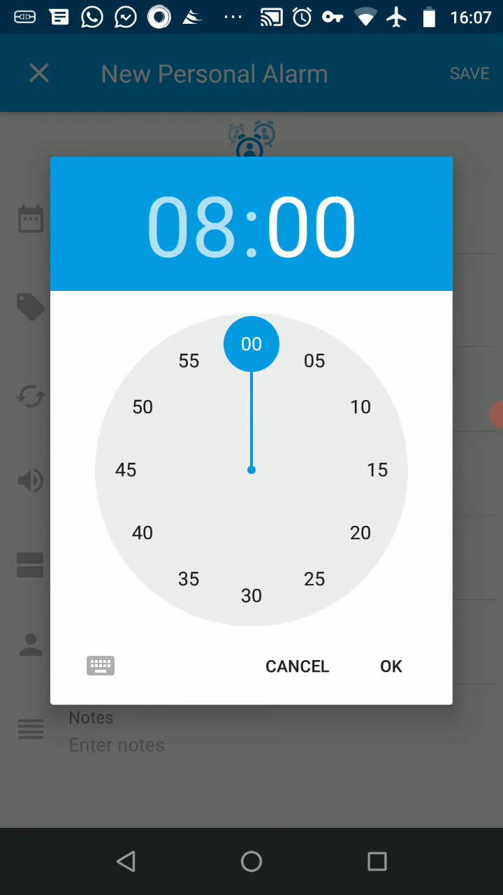
{"action": "left_click", "coordinate": [391, 666]}
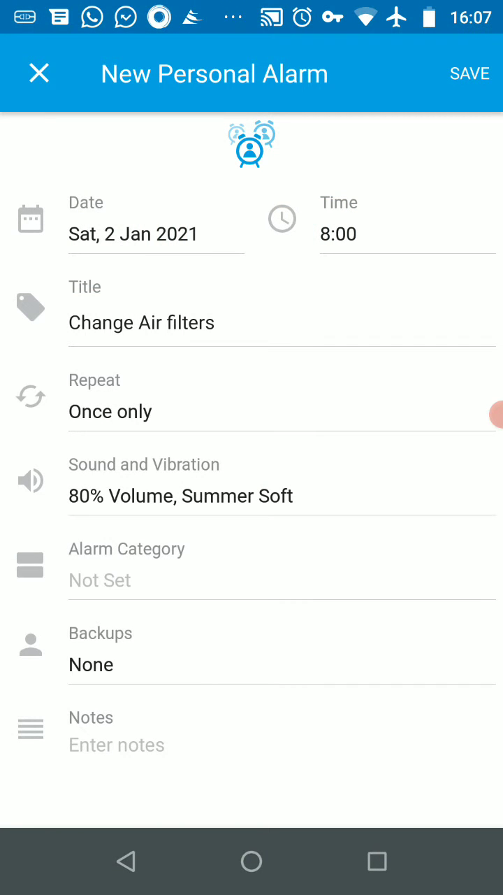
Make the alarm repeat monthly on the 1st Saturday of every month
{"action": "left_click", "coordinate": [109, 410]}
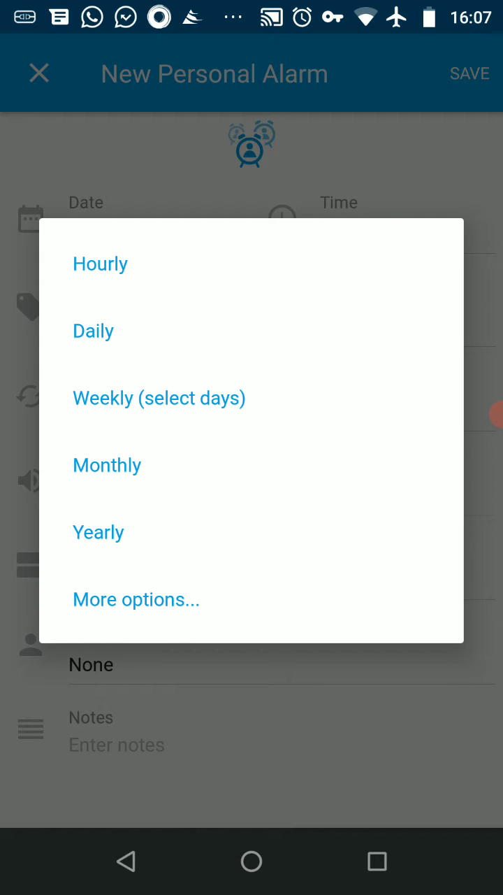
{"action": "left_click", "coordinate": [136, 598]}
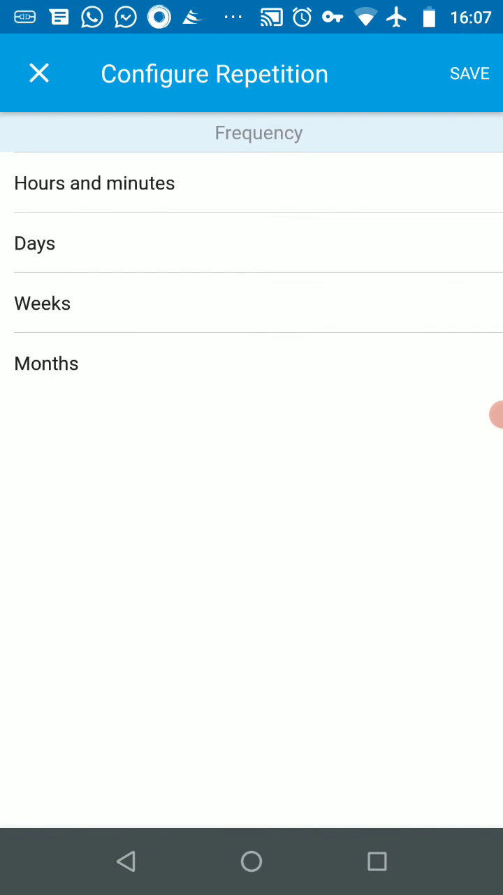
{"action": "left_click", "coordinate": [46, 364]}
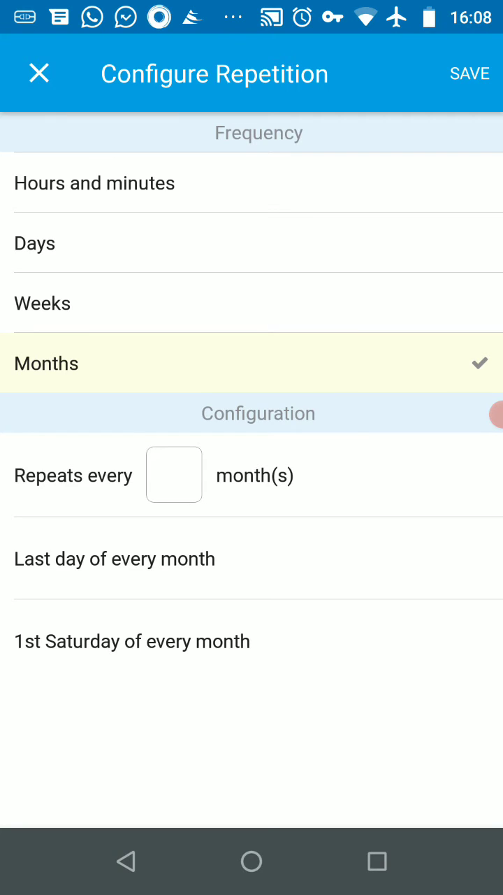
{"action": "left_click", "coordinate": [133, 640]}
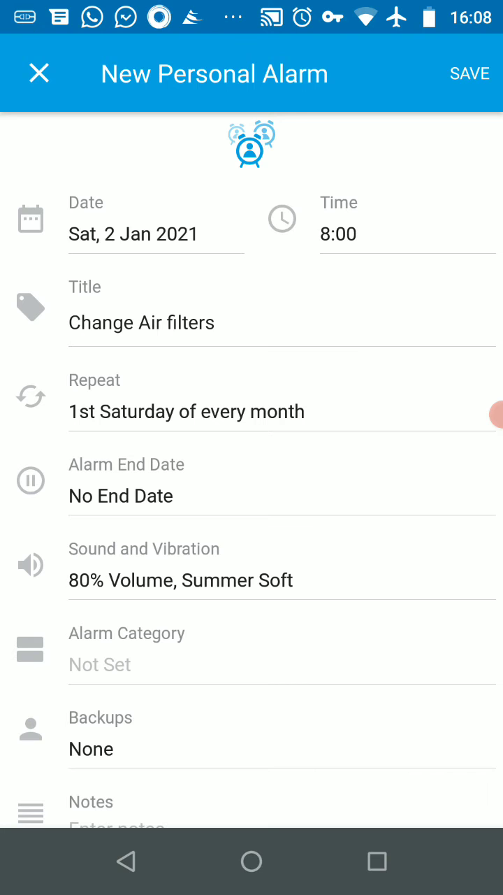
Save the 'Change Air filters' alarm to the Alarms list
{"action": "left_click", "coordinate": [470, 73]}
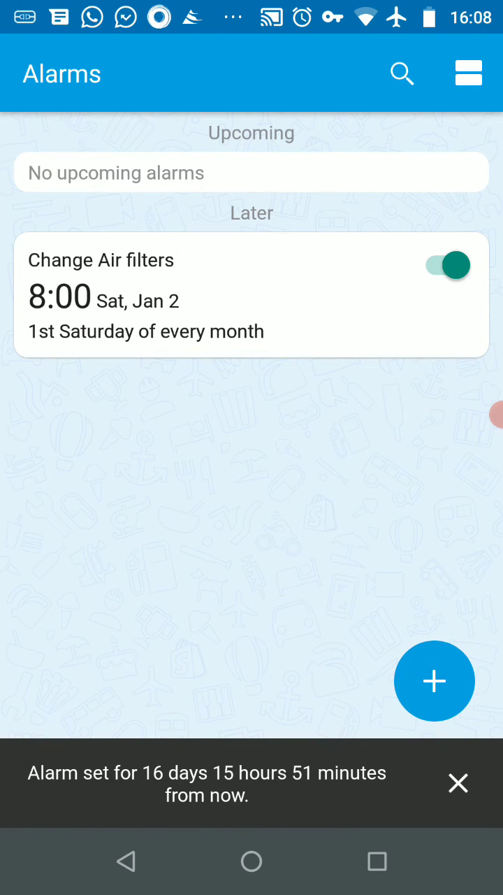